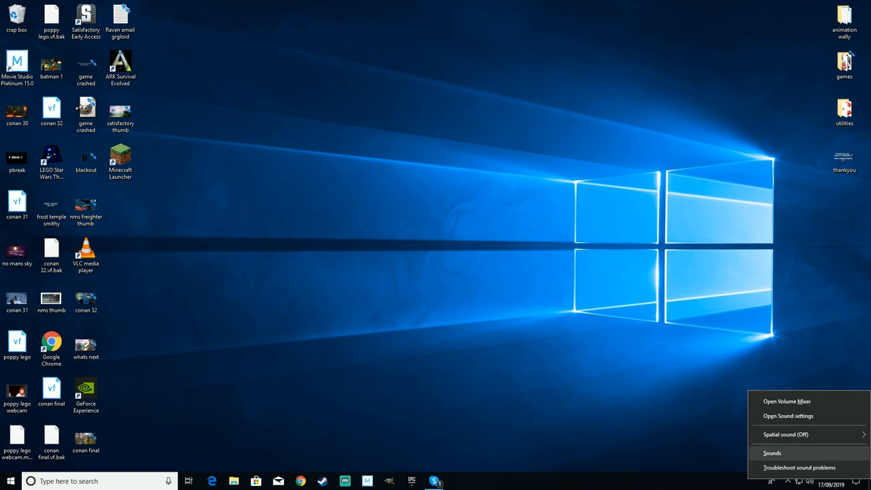
- Bring up the Sound dialog from the taskbar speaker icon and show its Communications options
{"action": "left_click", "coordinate": [774, 452]}
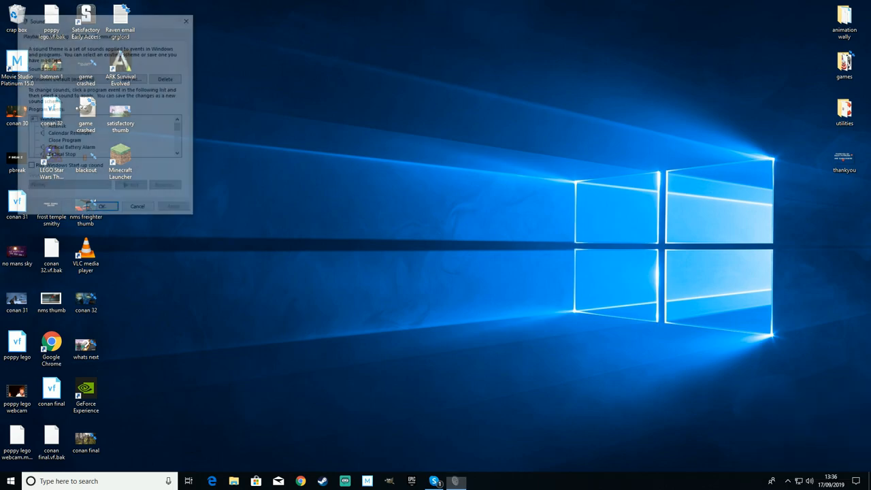
{"action": "left_click", "coordinate": [111, 34]}
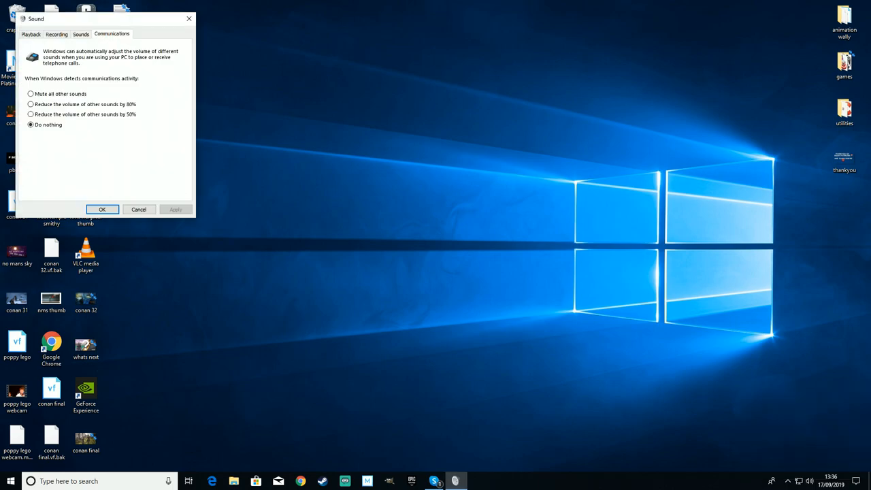
- Set communications activity to 'Do nothing' and confirm with OK, closing the Sound dialog
{"action": "left_click", "coordinate": [30, 104]}
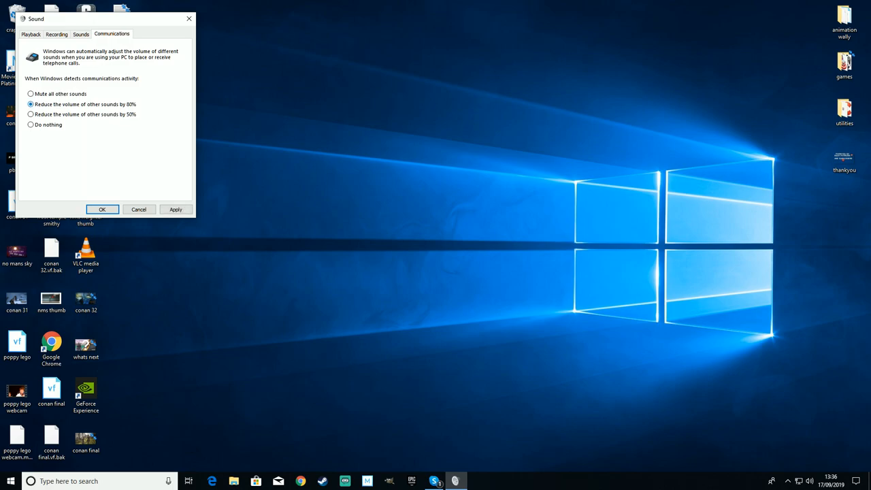
{"action": "left_click", "coordinate": [30, 126]}
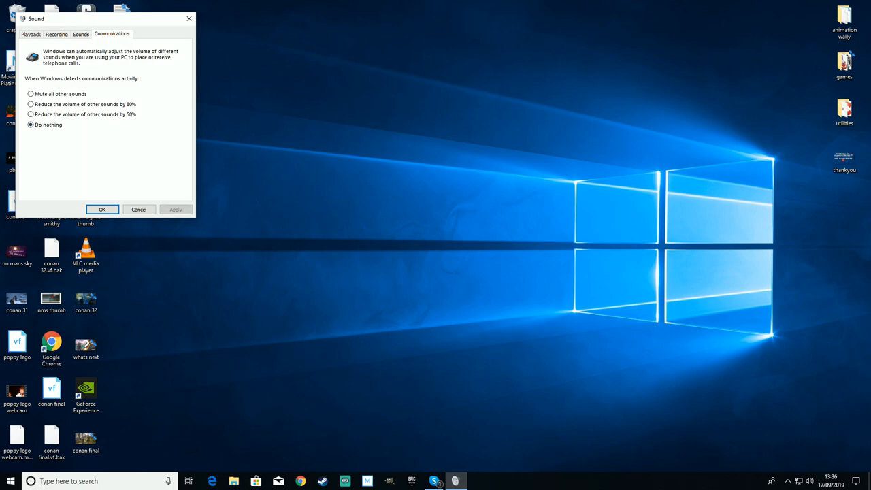
{"action": "left_click", "coordinate": [101, 209]}
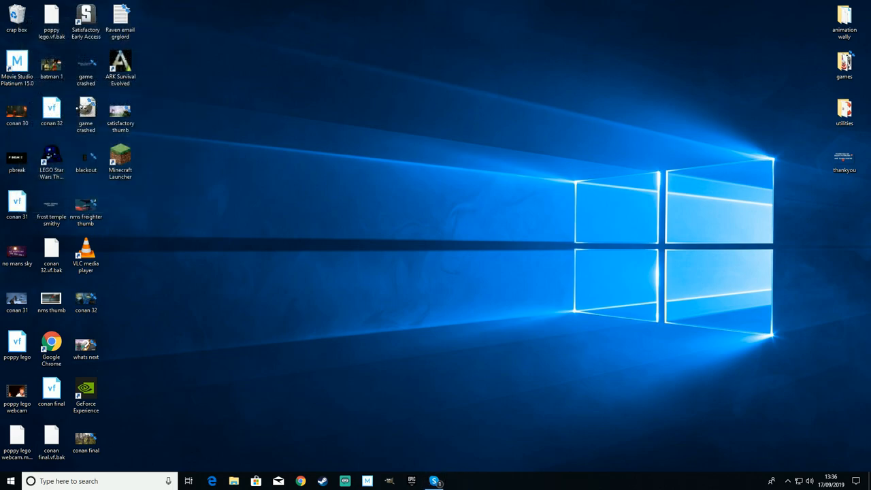